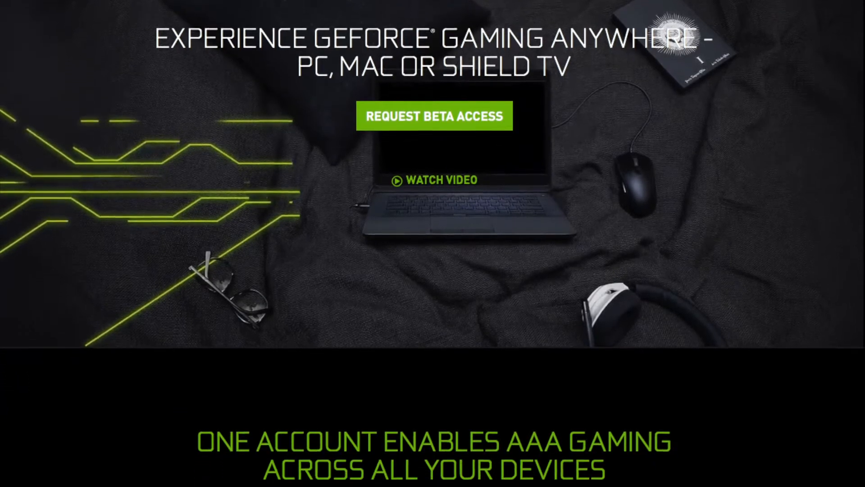
{"action": "scroll", "scroll_direction": "down", "scroll_amount": 3}
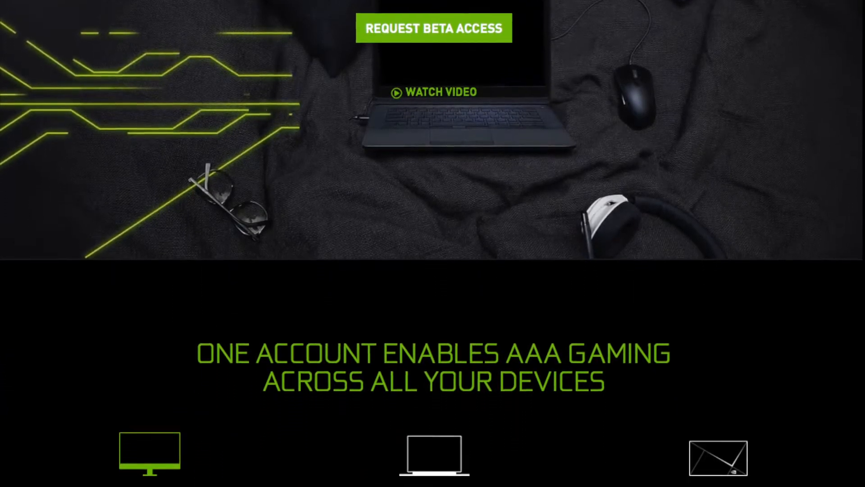
{"action": "scroll", "scroll_direction": "down", "scroll_amount": 3}
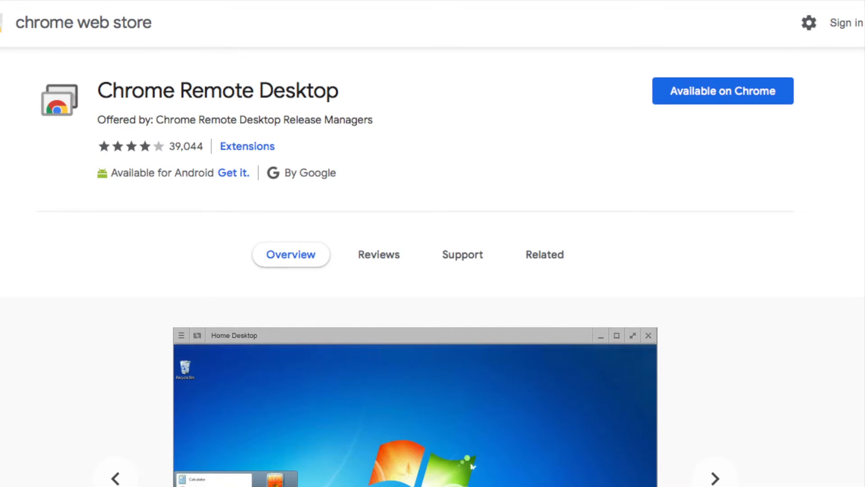
{"action": "scroll", "scroll_direction": "down", "scroll_amount": 3}
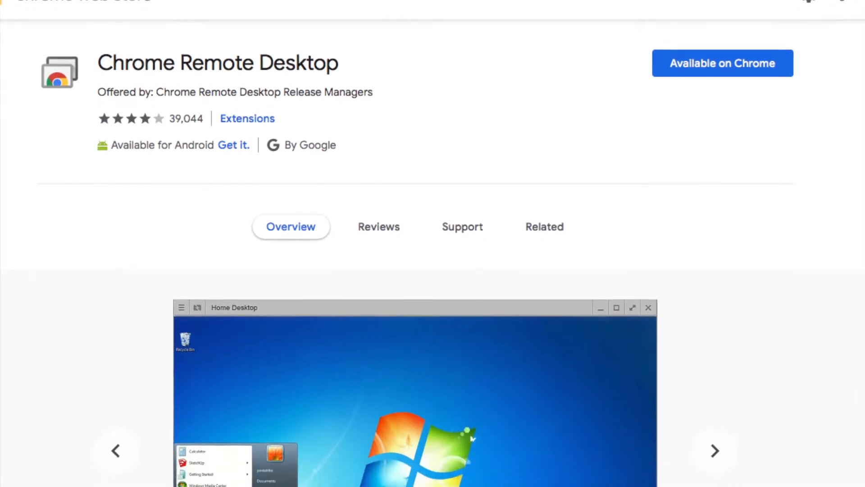
{"action": "scroll", "scroll_direction": "down", "scroll_amount": 3}
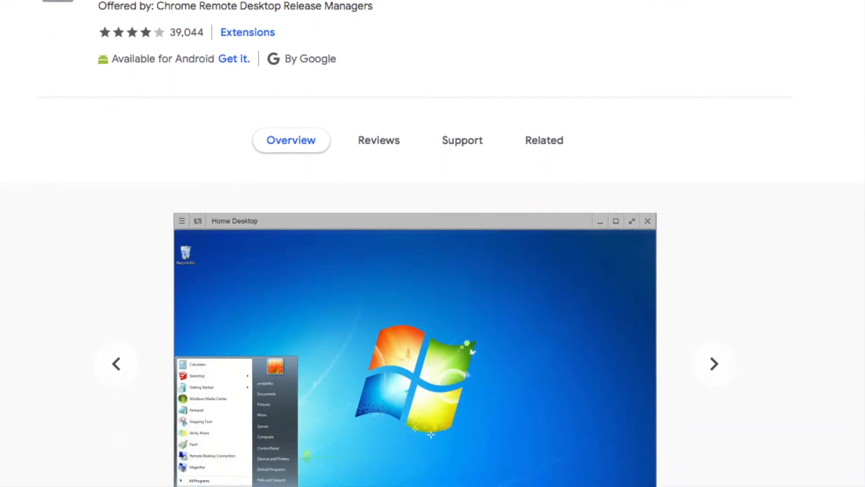